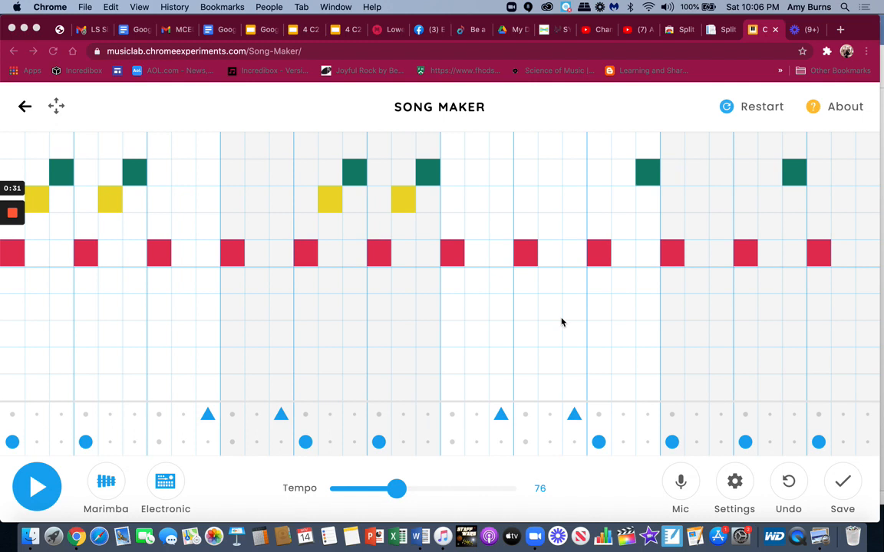
pyautogui.moveTo(297, 298)
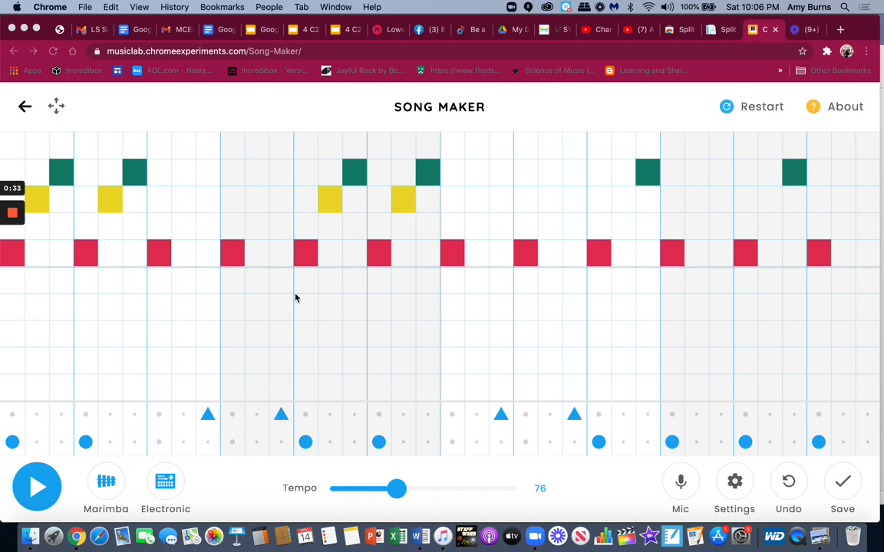
pyautogui.moveTo(422, 261)
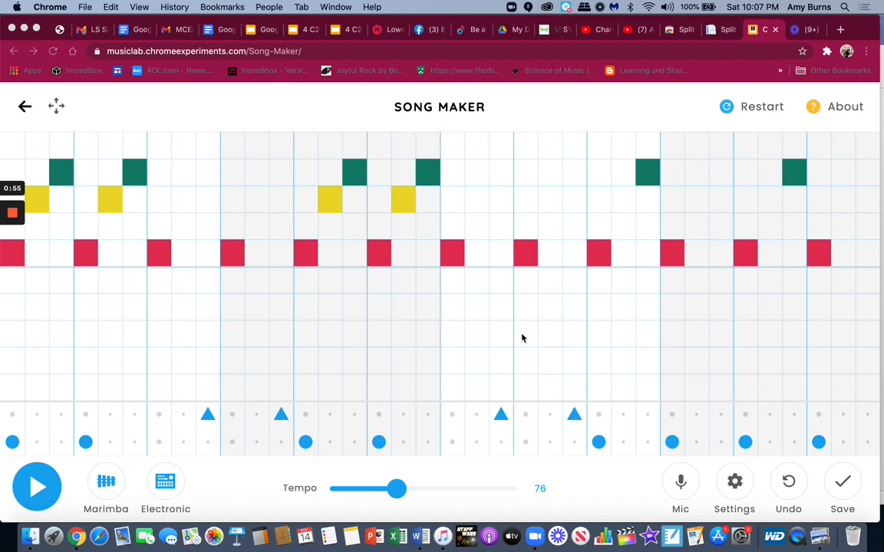
pyautogui.moveTo(428, 267)
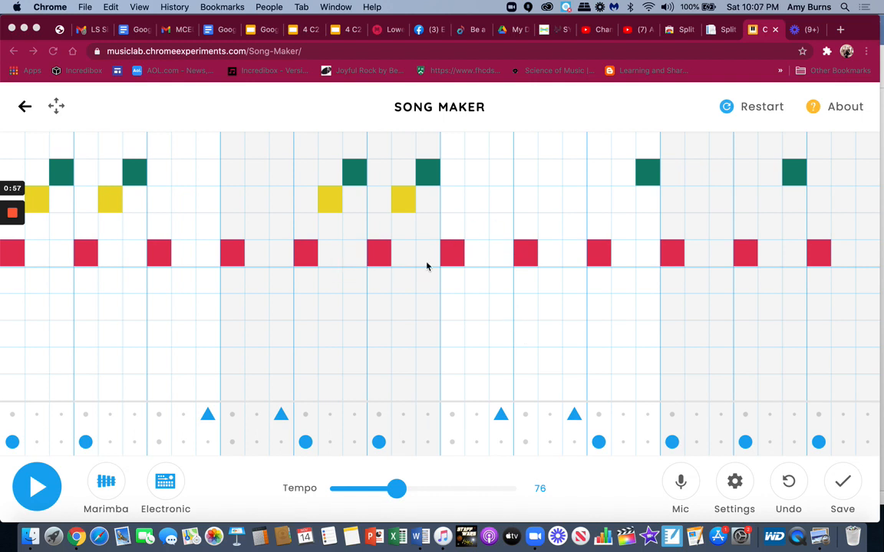
pyautogui.moveTo(568, 198)
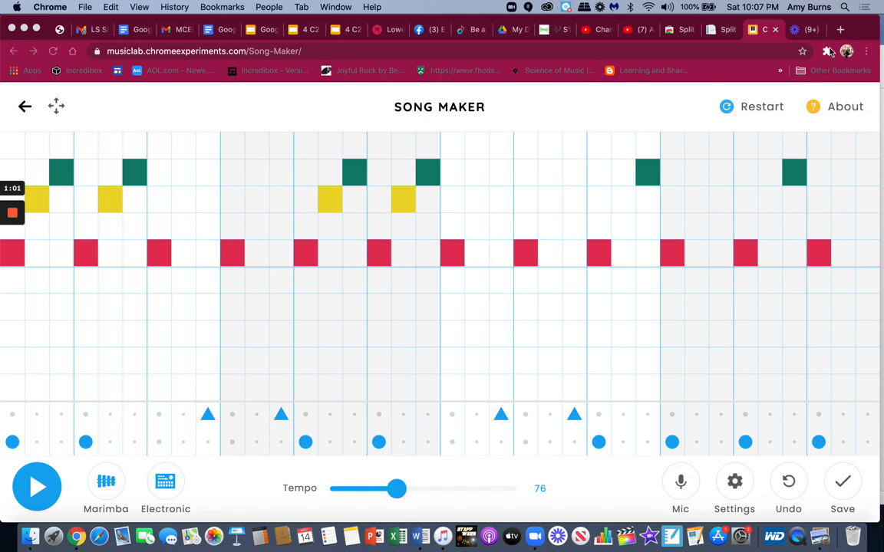
# Split Chrome into the 1x2 side-by-side layout with Song Maker on the left
pyautogui.click(827, 51)
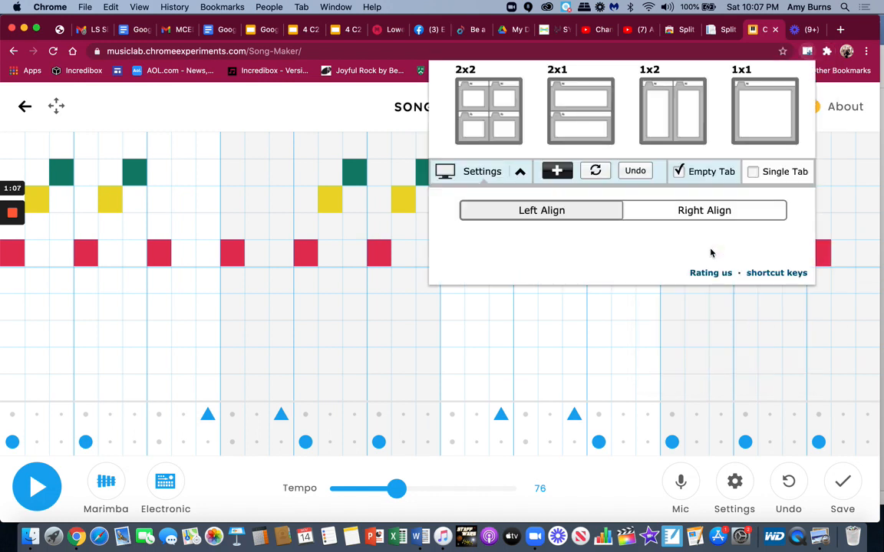
pyautogui.click(580, 110)
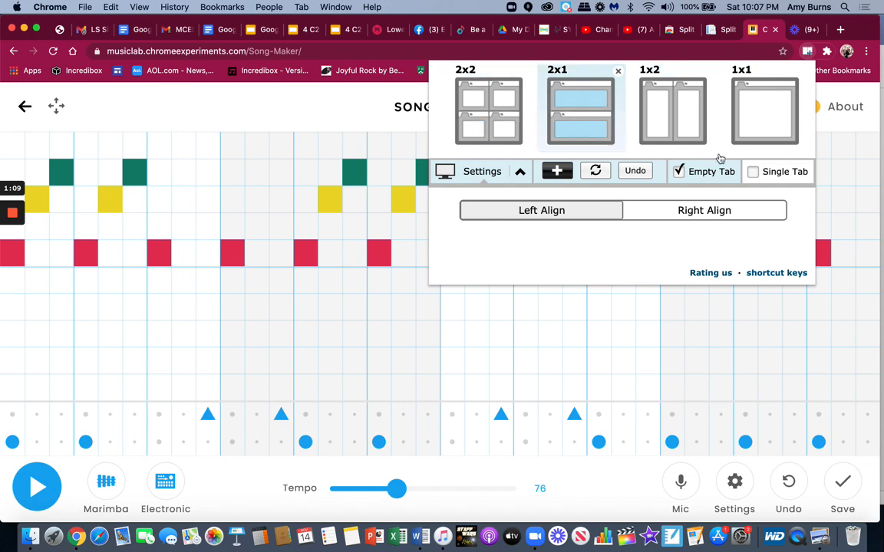
pyautogui.click(672, 110)
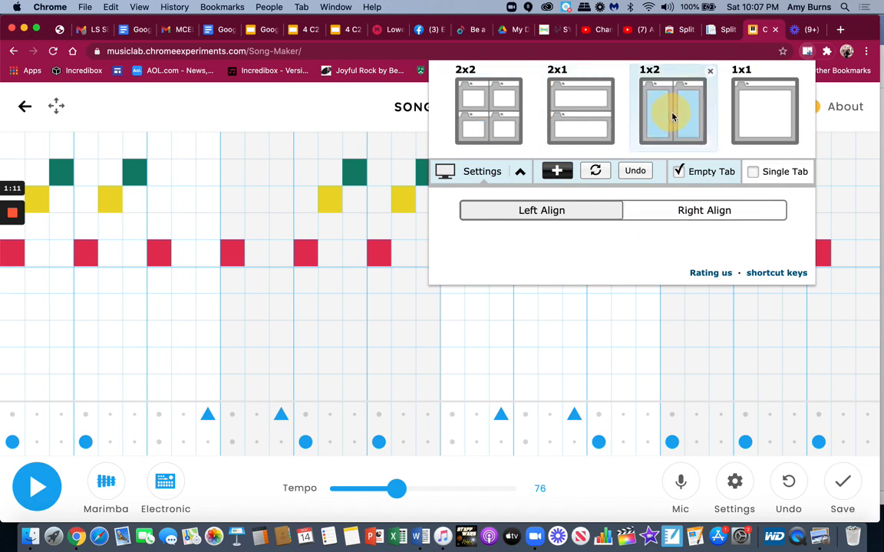
pyautogui.click(672, 109)
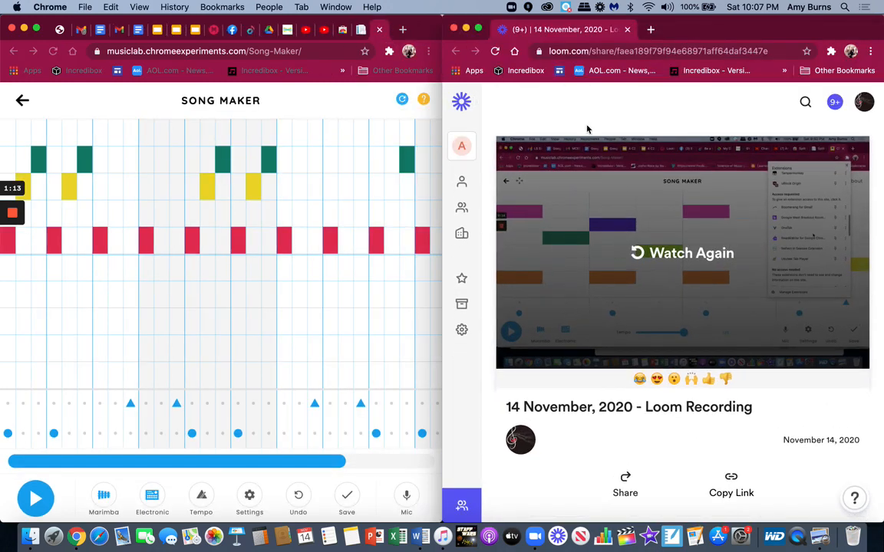
# Open 'Xylo - Online Xylophone' on the right, strike a C note, and start the Song Maker loop
pyautogui.click(660, 51)
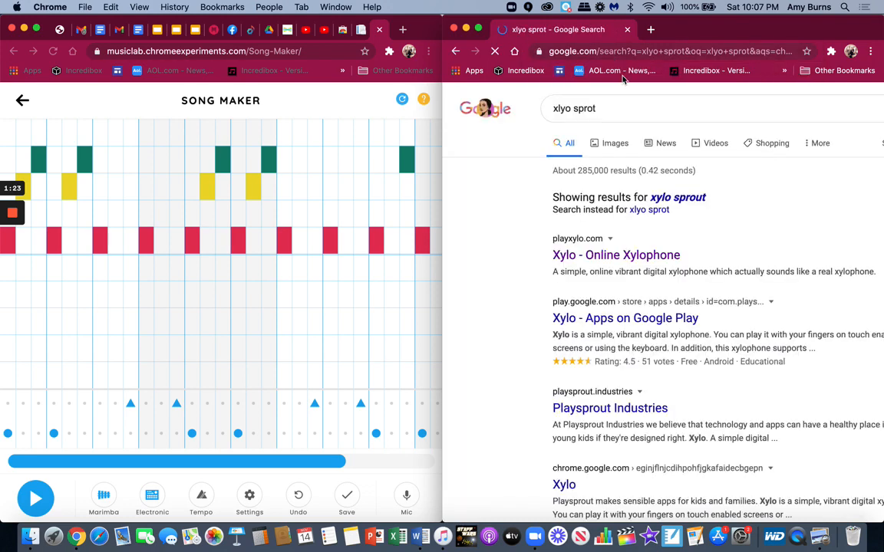
pyautogui.click(615, 254)
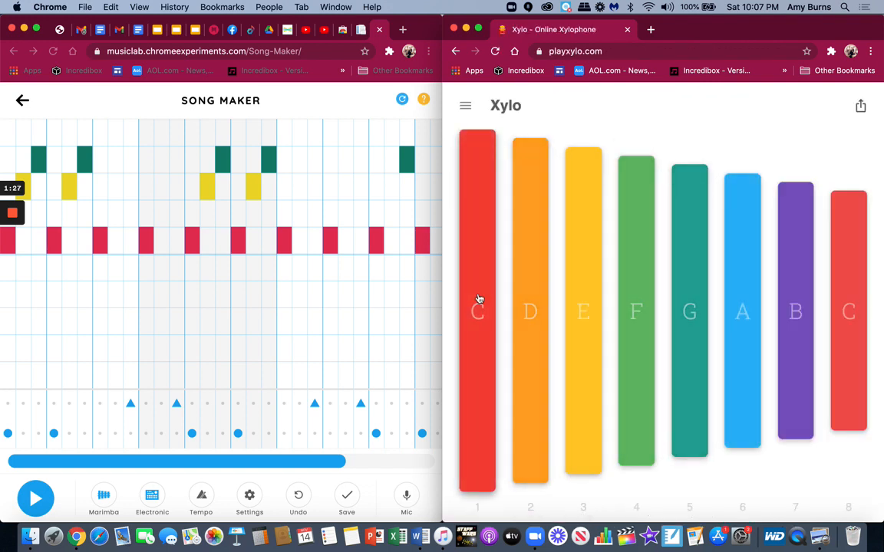
pyautogui.click(477, 310)
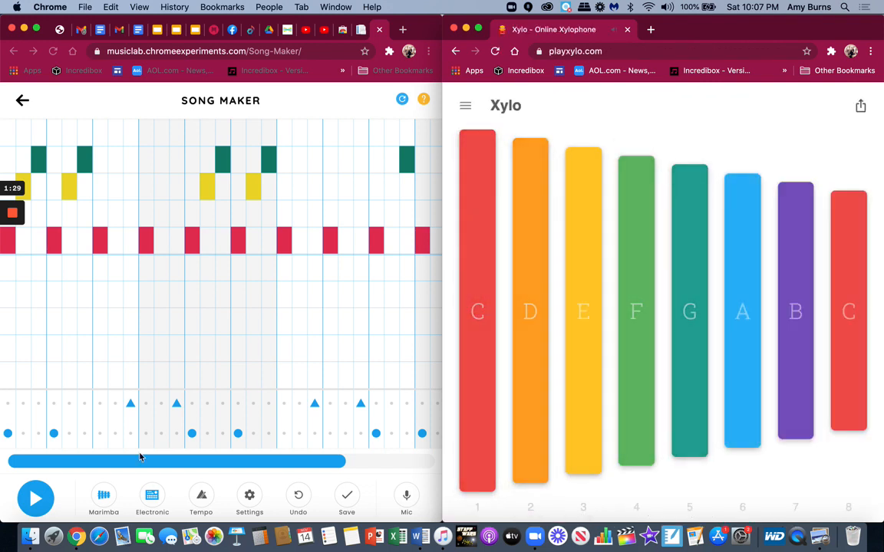
pyautogui.click(36, 498)
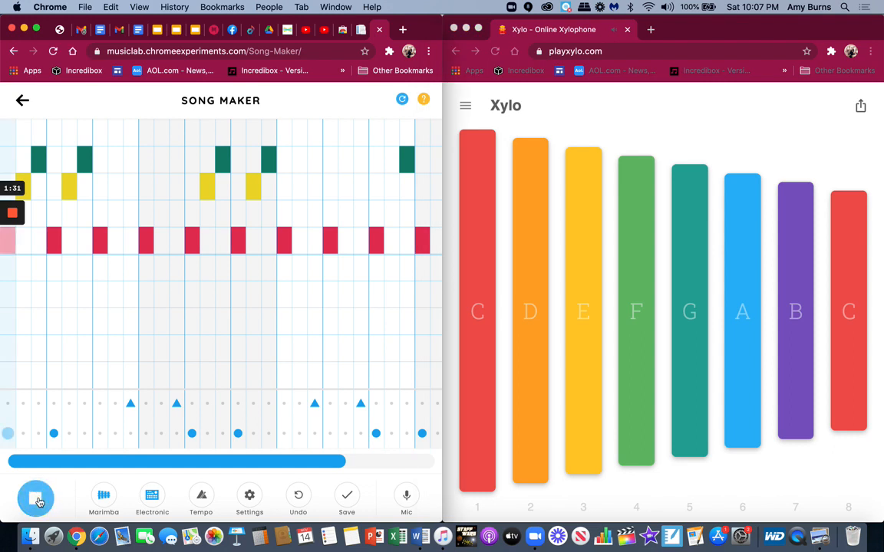
# Stop the Song Maker loop with the Play/Stop button, leaving Xylo open
pyautogui.click(35, 498)
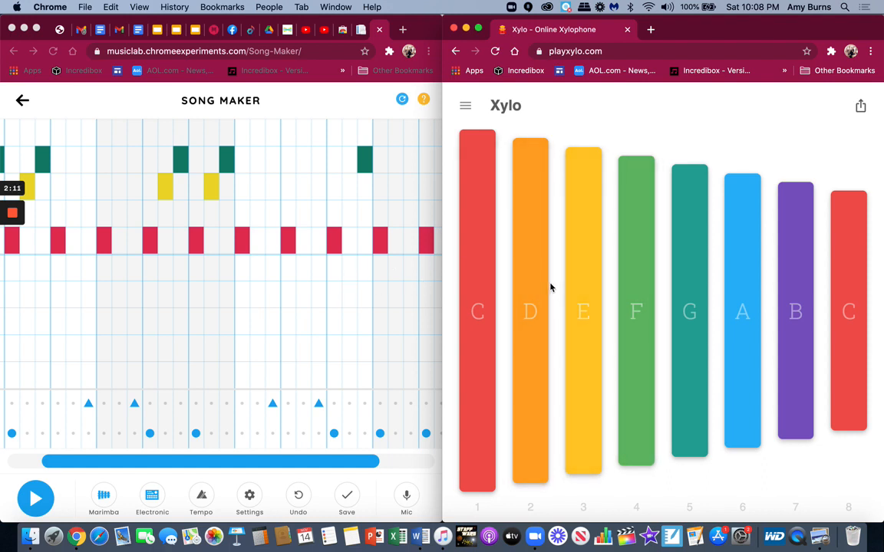
pyautogui.moveTo(397, 310)
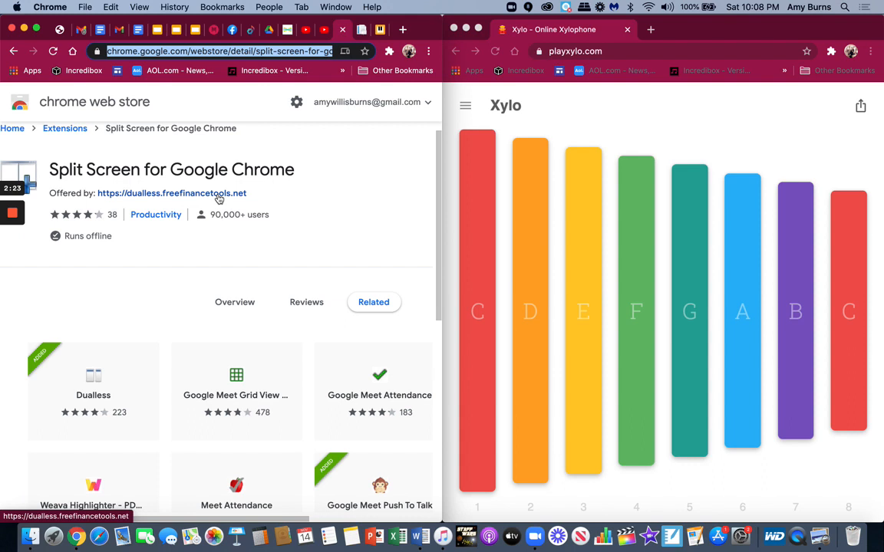
pyautogui.moveTo(336, 222)
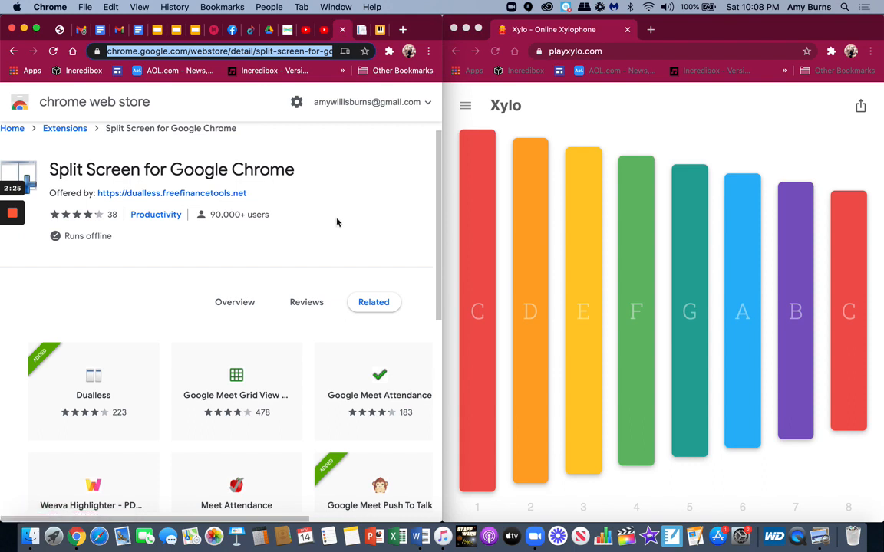
pyautogui.moveTo(407, 224)
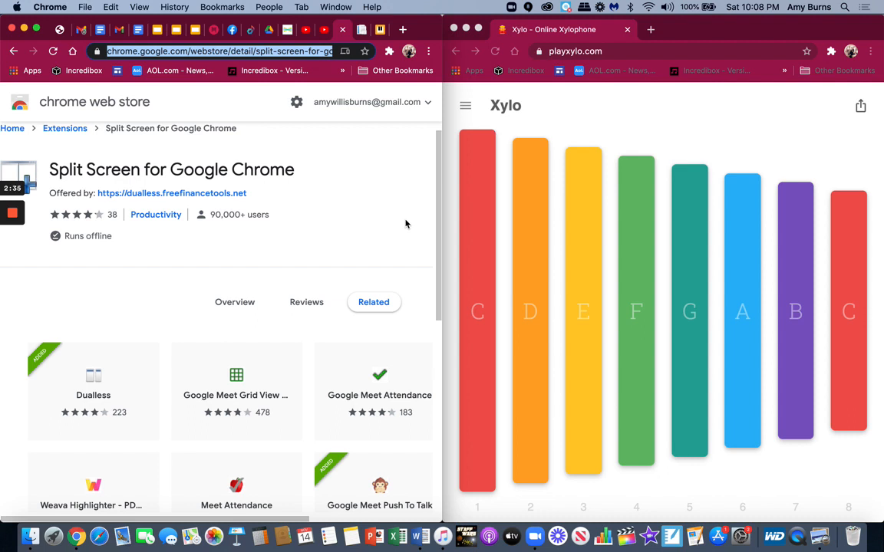
pyautogui.moveTo(527, 259)
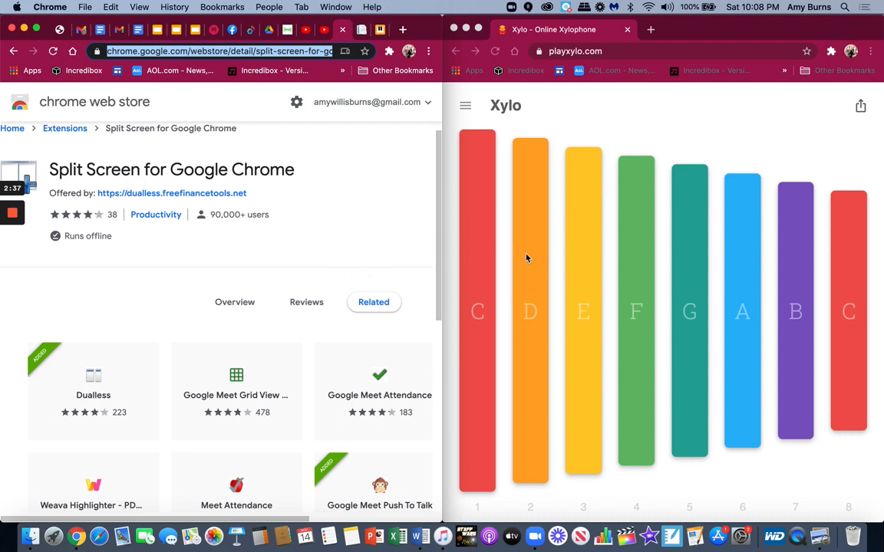
pyautogui.moveTo(409, 233)
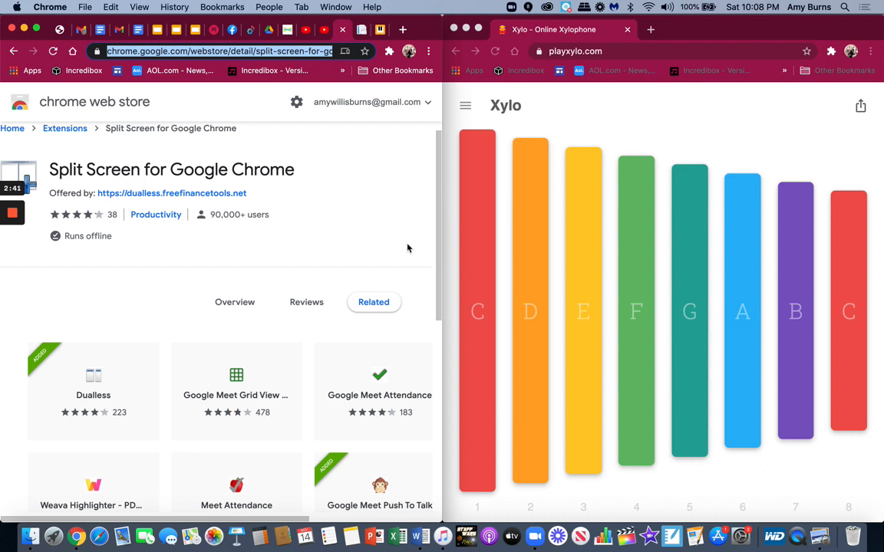
pyautogui.moveTo(257, 253)
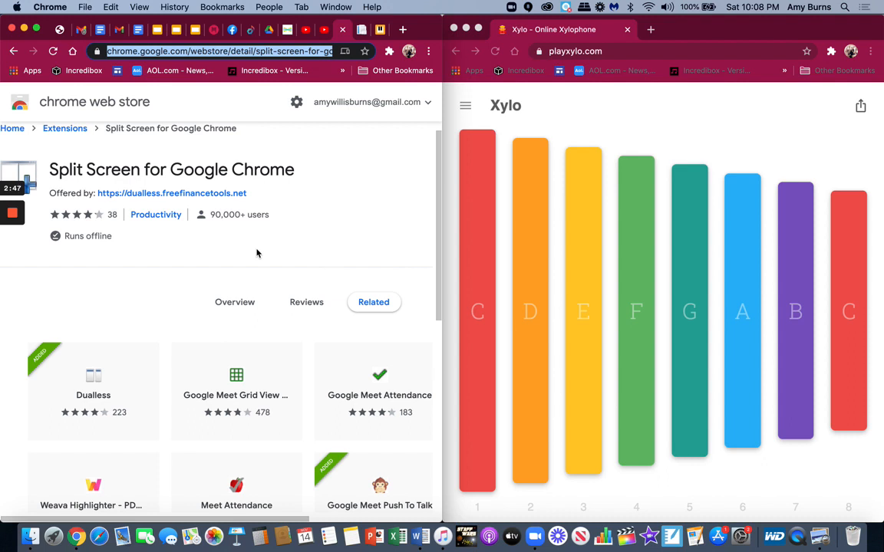
pyautogui.moveTo(225, 251)
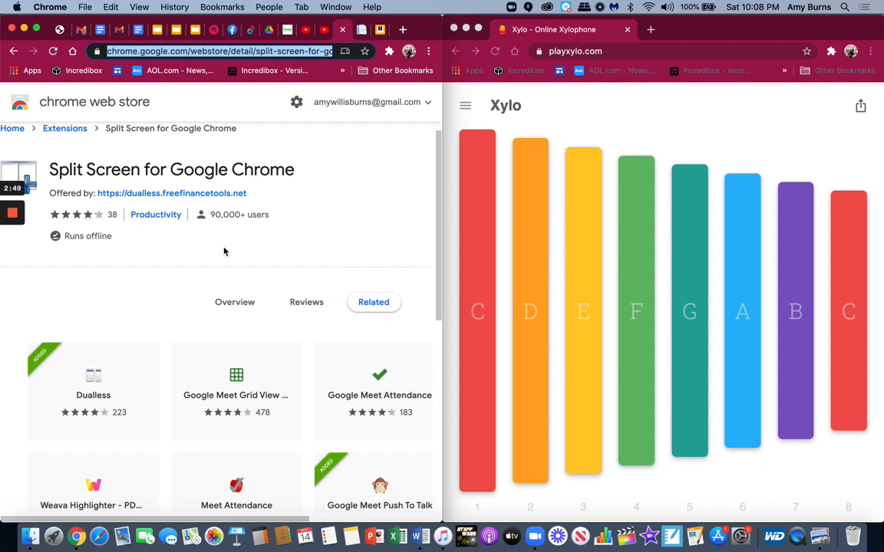